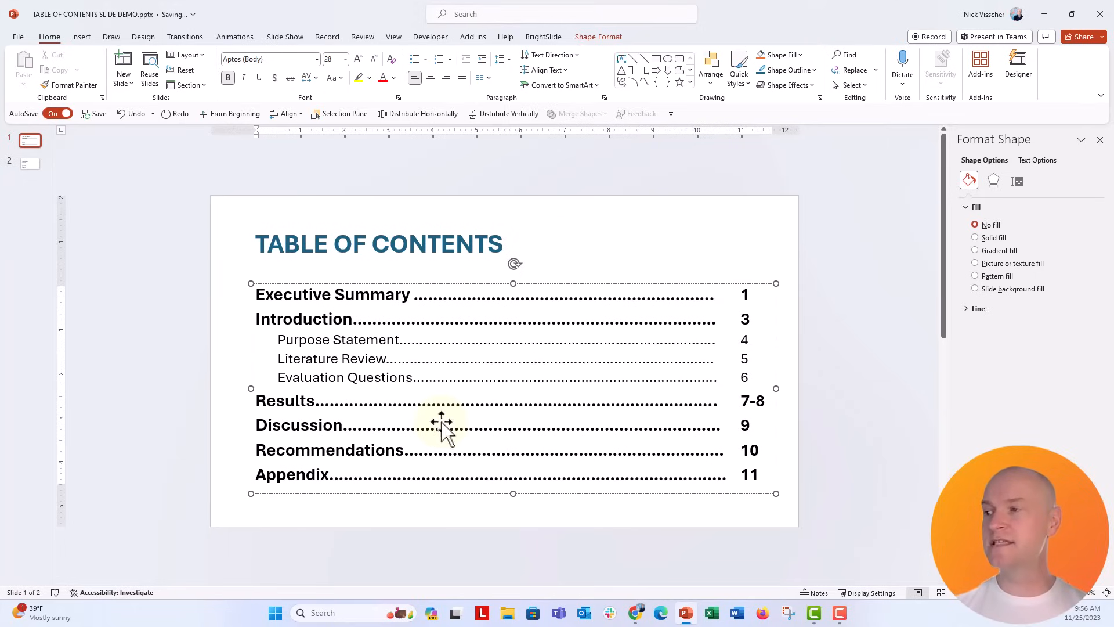
mouse_move(566, 462)
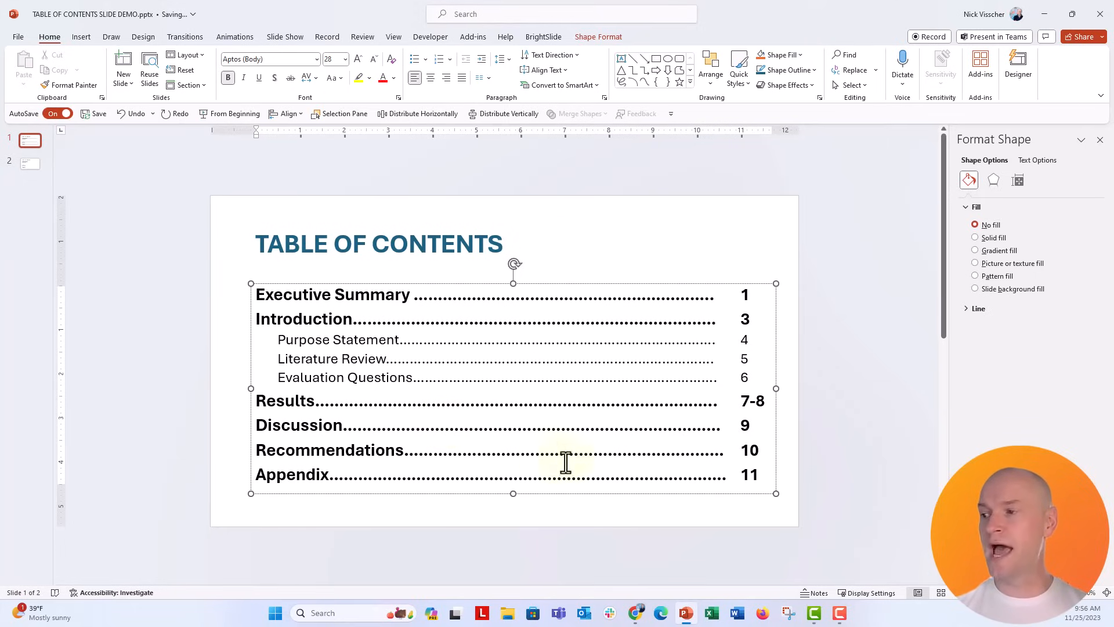
mouse_move(761, 530)
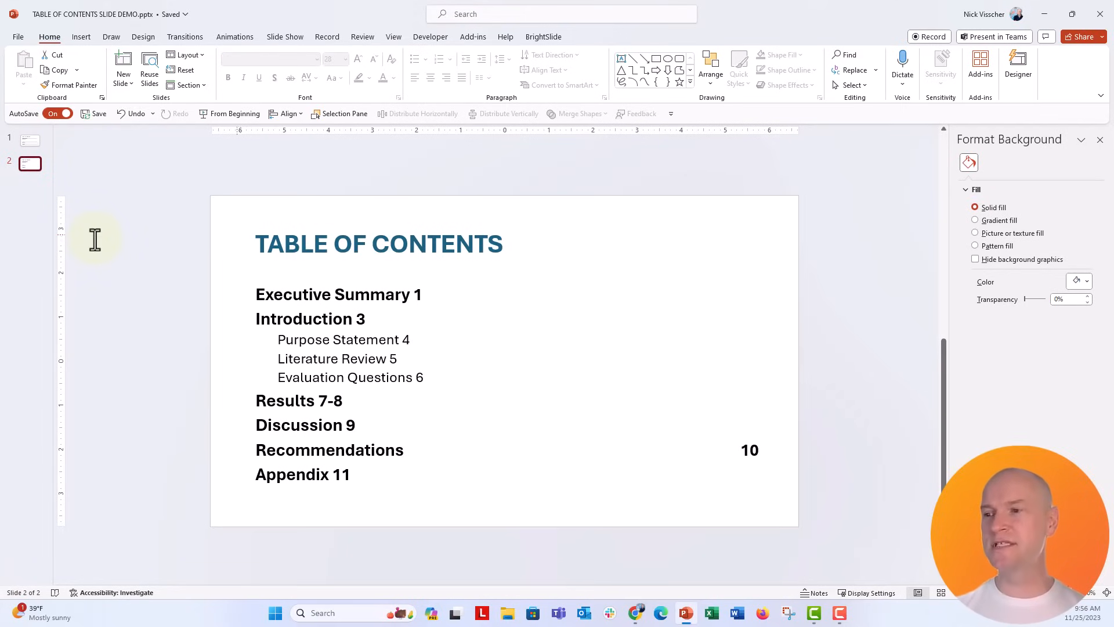
Select the table of contents text box on slide 2
click(741, 450)
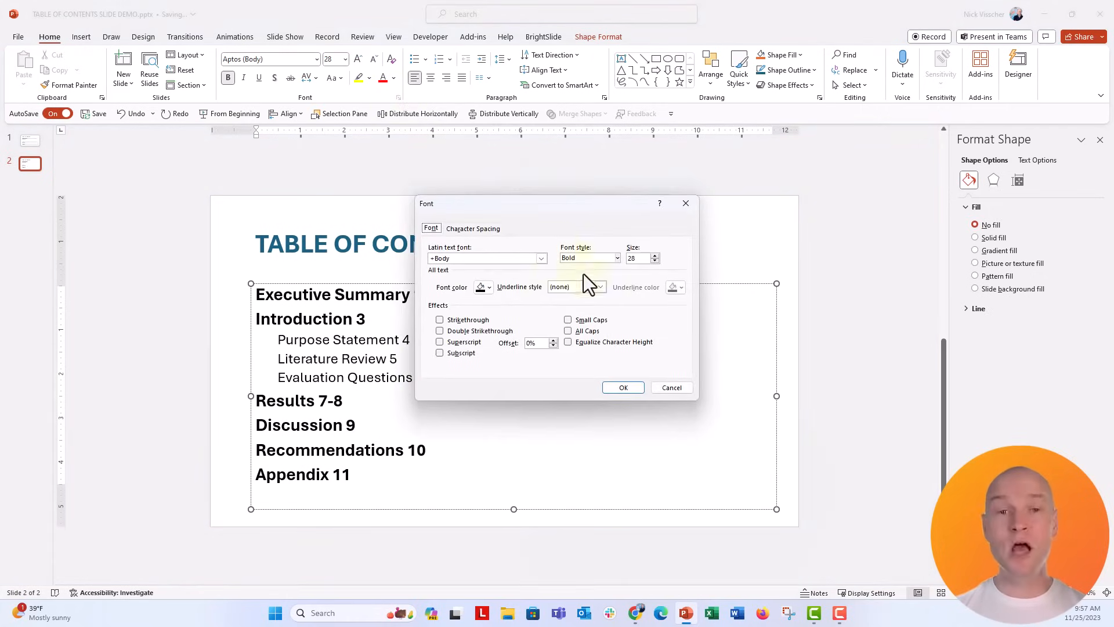
Apply a Dash heavy underline so Executive Summary gets a dashed leader to page 1
click(599, 288)
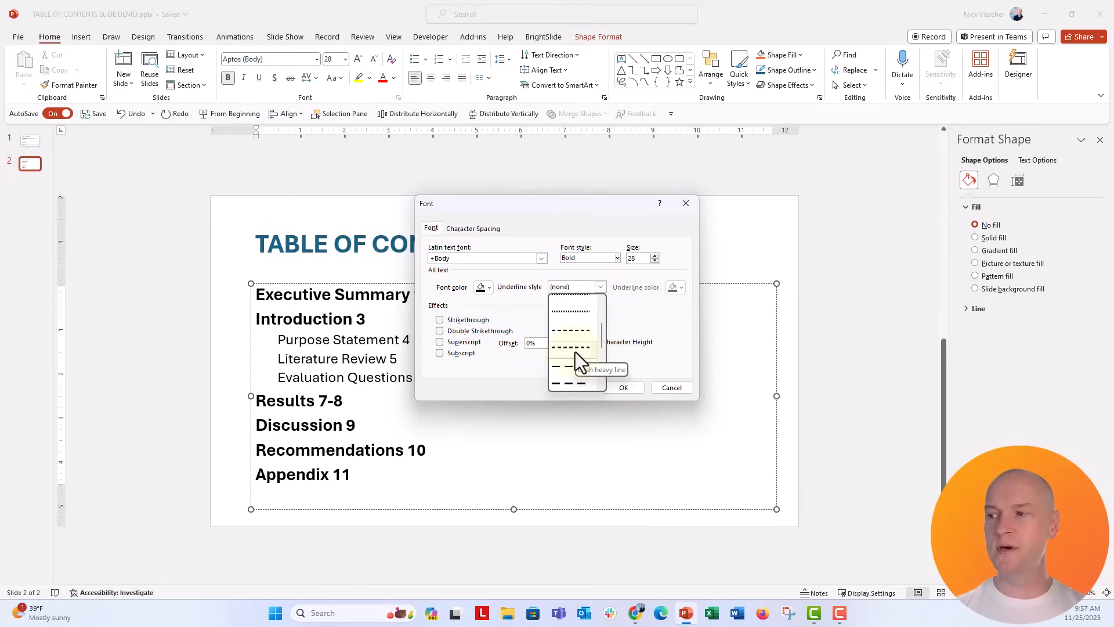
click(573, 369)
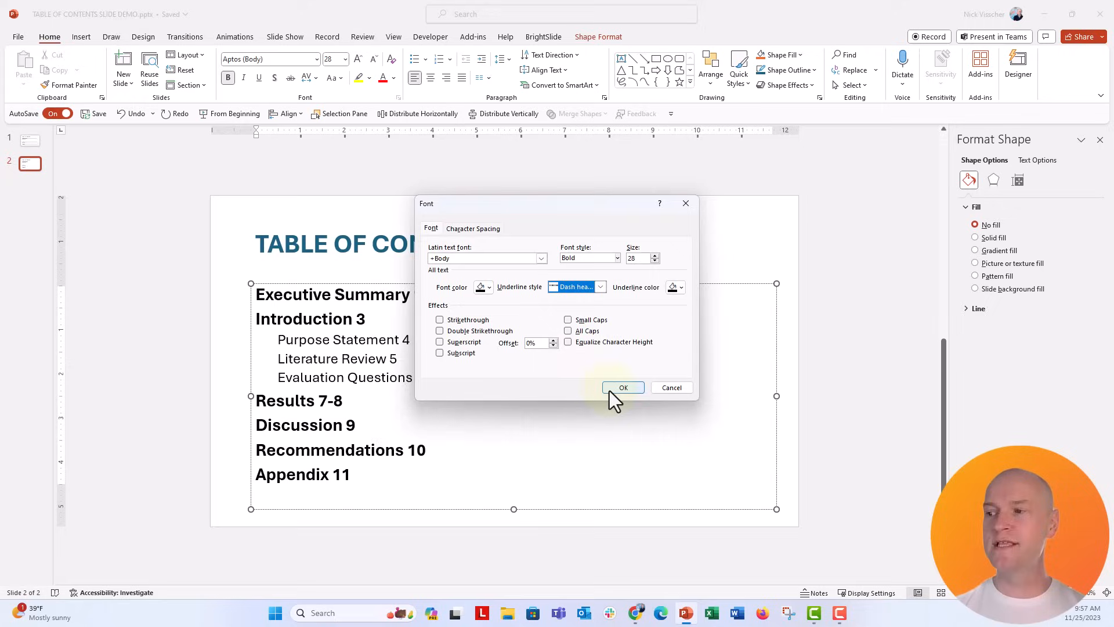
click(623, 388)
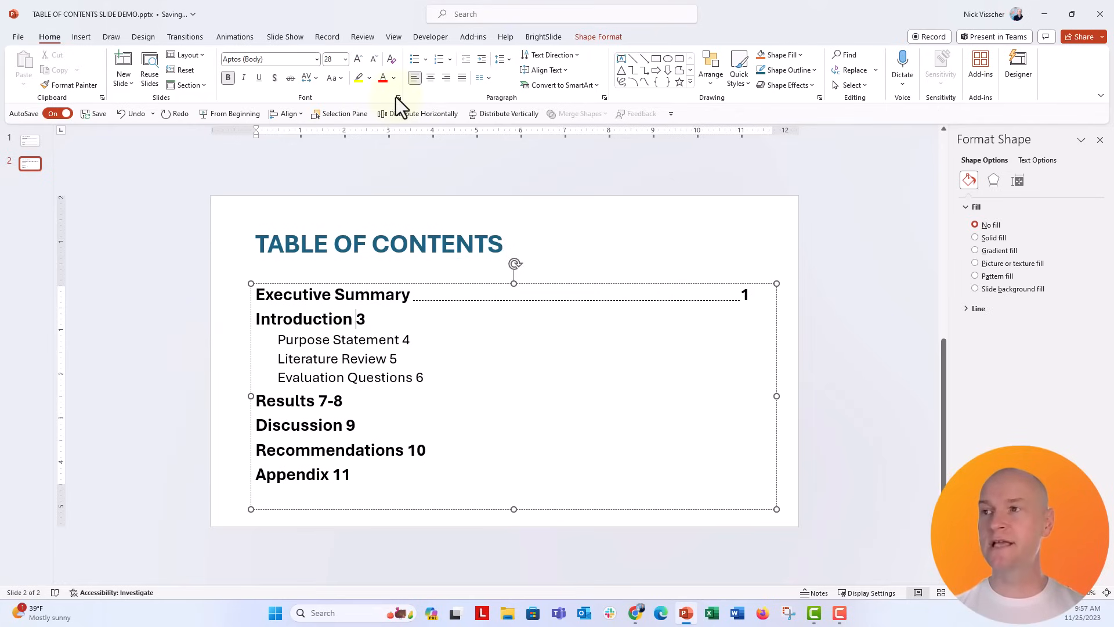
Apply the Dash heavy underline to Introduction's gap, giving it a dashed leader to page 3
click(597, 287)
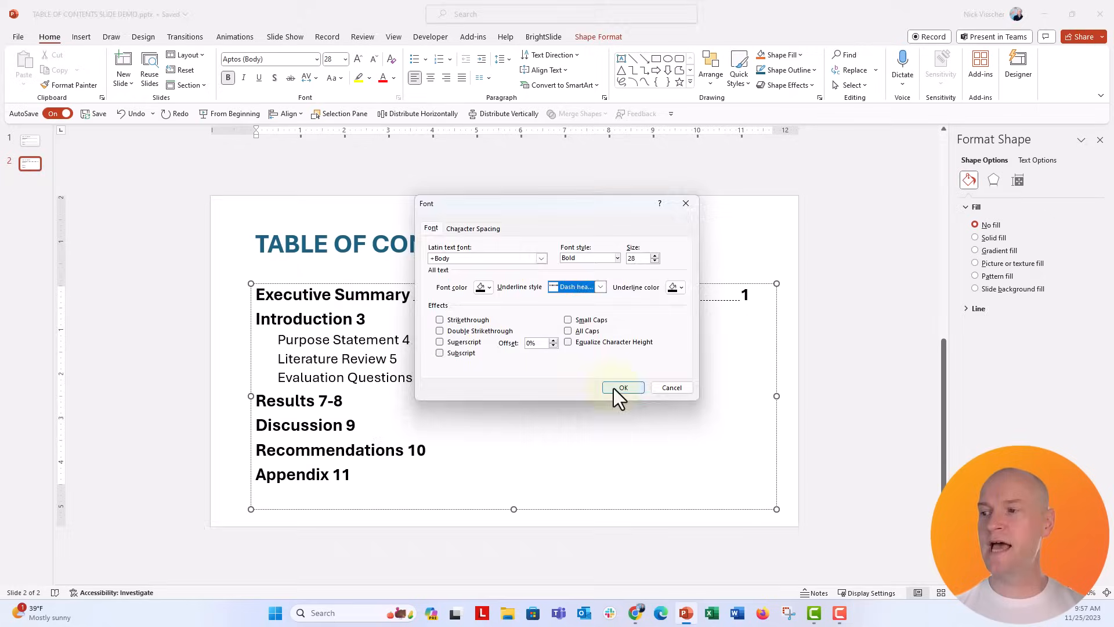
click(623, 388)
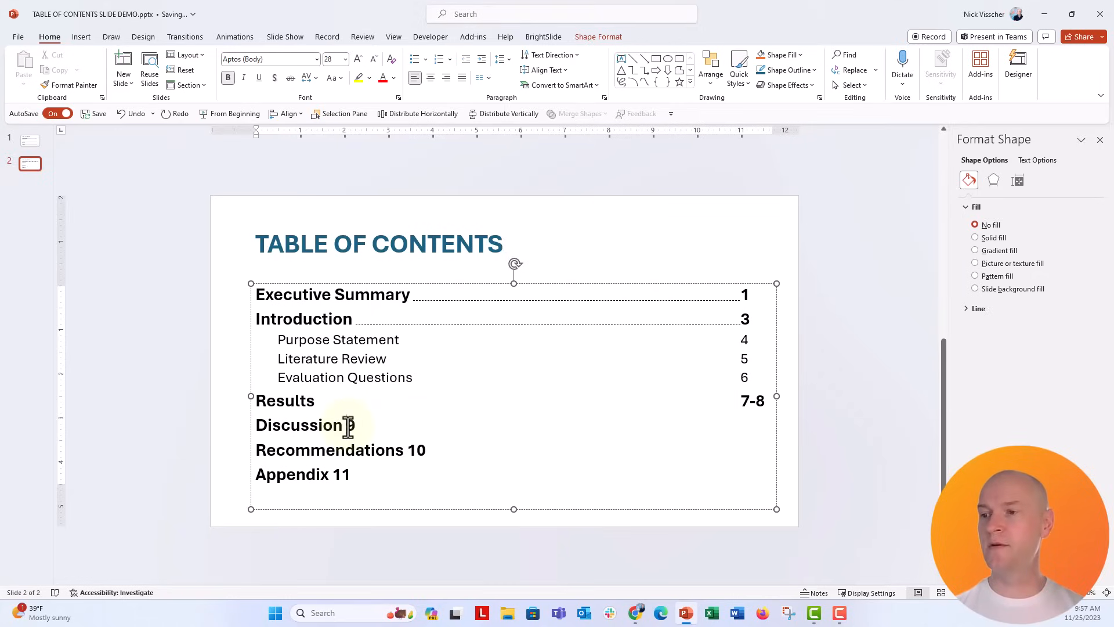
Enter page number 9 for Discussion, aligned at the right tab stop
text(9)
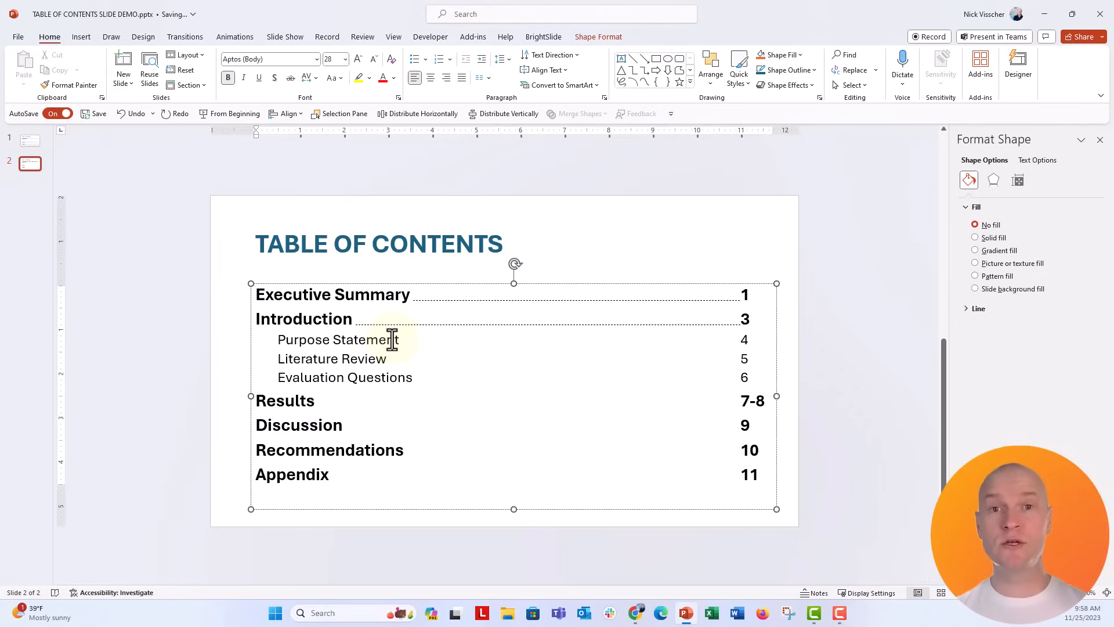
mouse_move(357, 318)
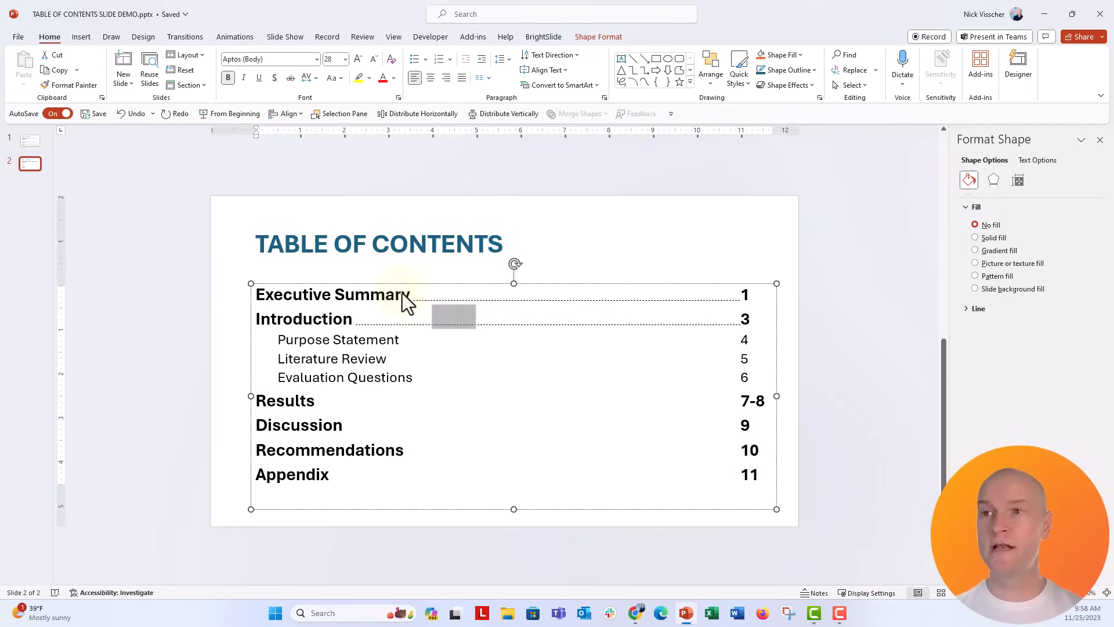
mouse_move(74, 86)
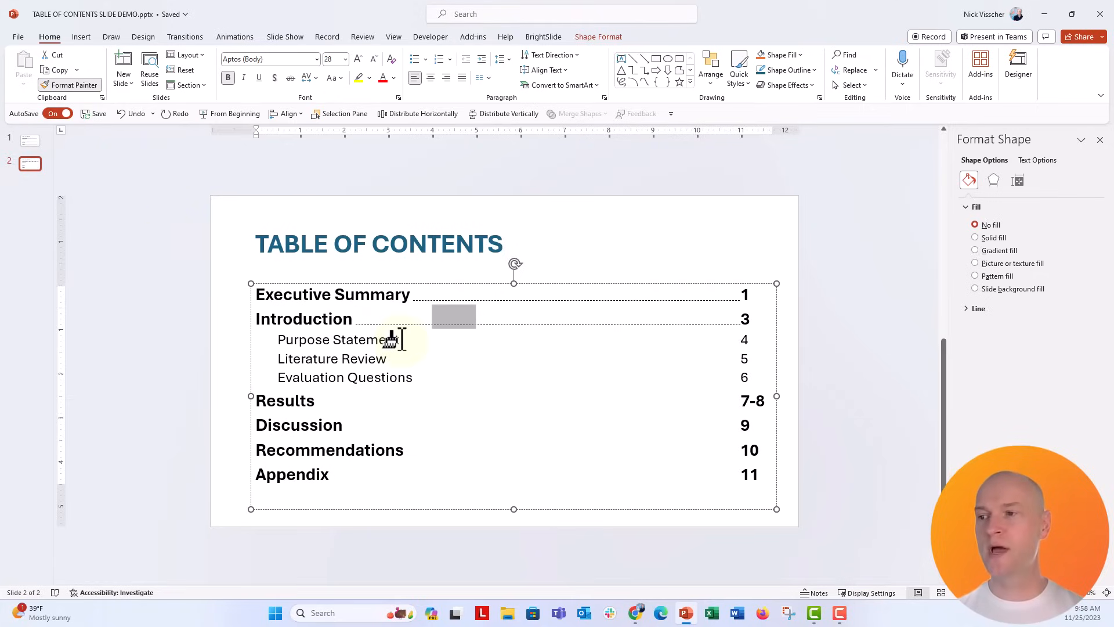
Paint the dashed leader onto Purpose Statement, Evaluation Questions, Discussion and Recommendations
drag(398, 339, 686, 339)
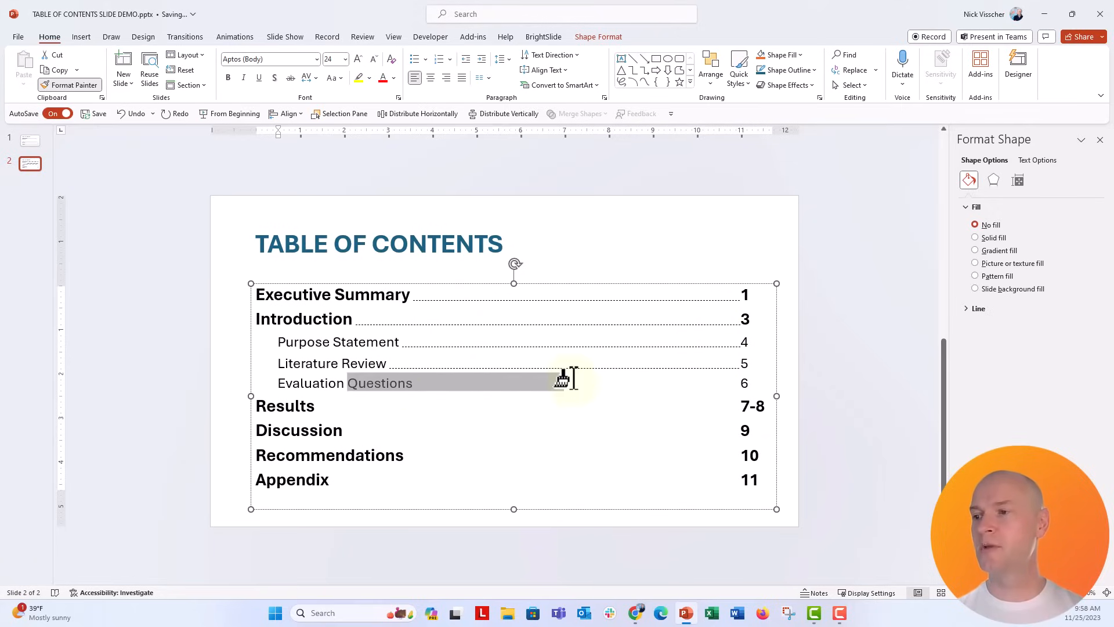
drag(562, 376, 683, 394)
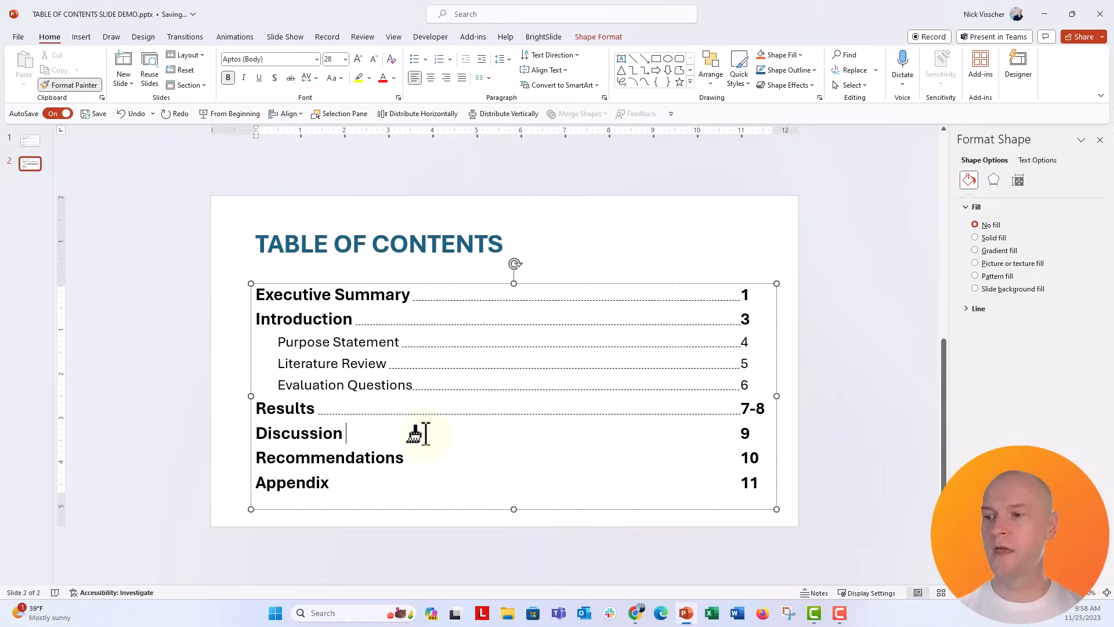
drag(347, 433, 739, 433)
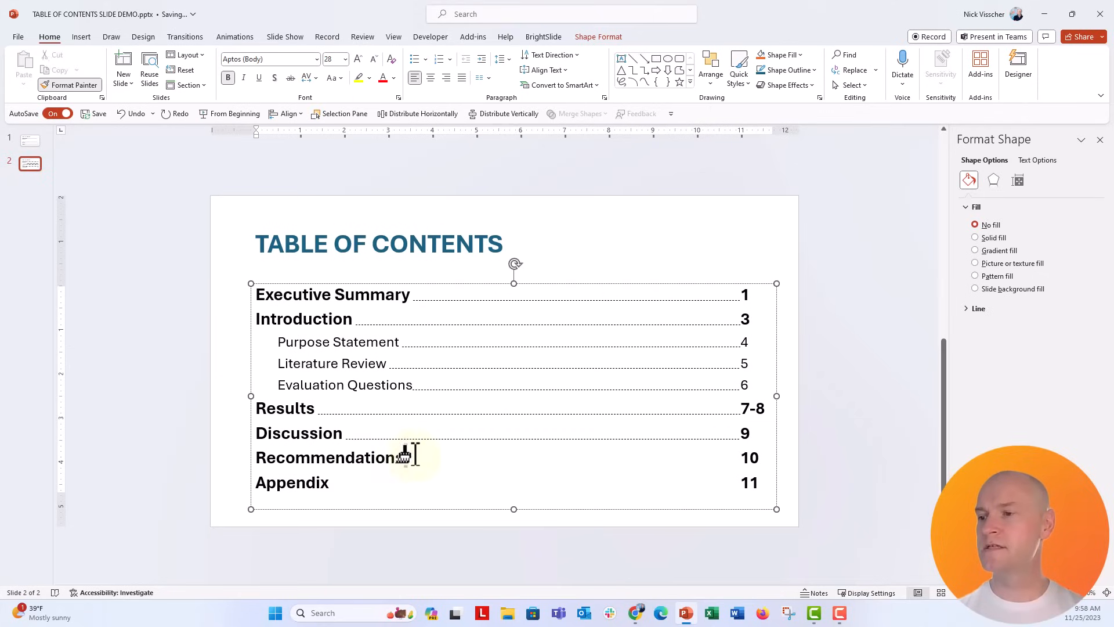
drag(405, 458, 739, 457)
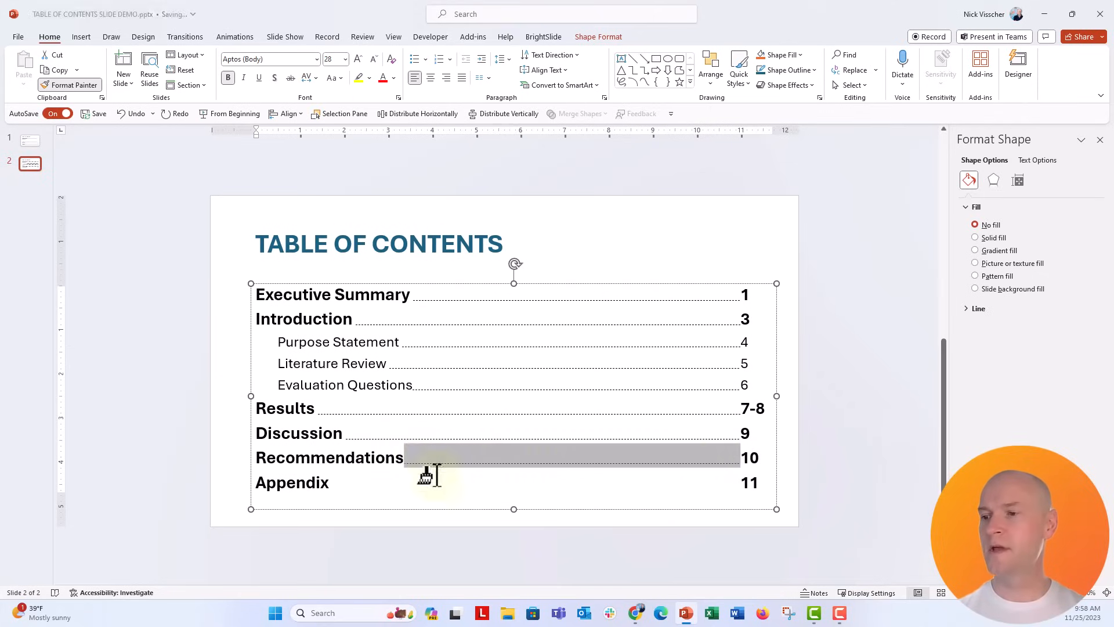